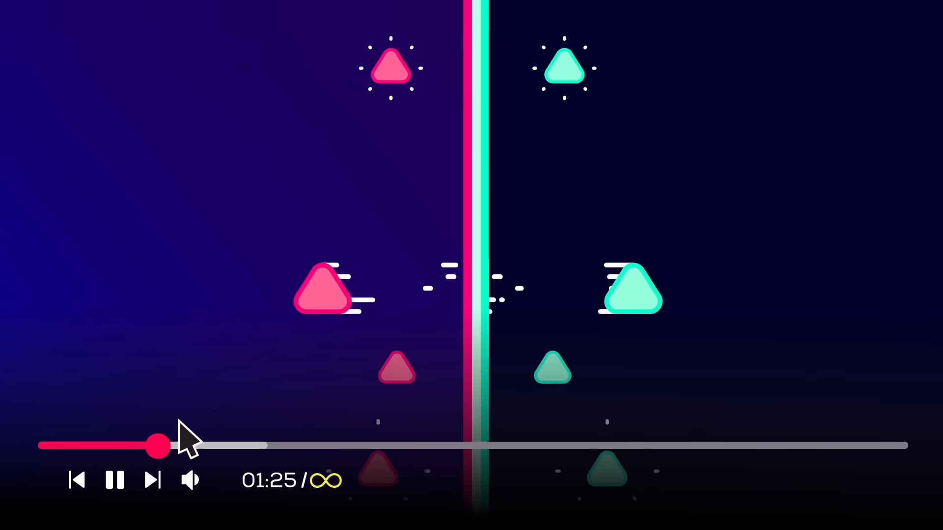
Scrub the playhead far ahead toward the end, then back until the timer reads 03:49.
{"action": "left_click_drag", "start_coordinate": [160, 445], "coordinate": [703, 446]}
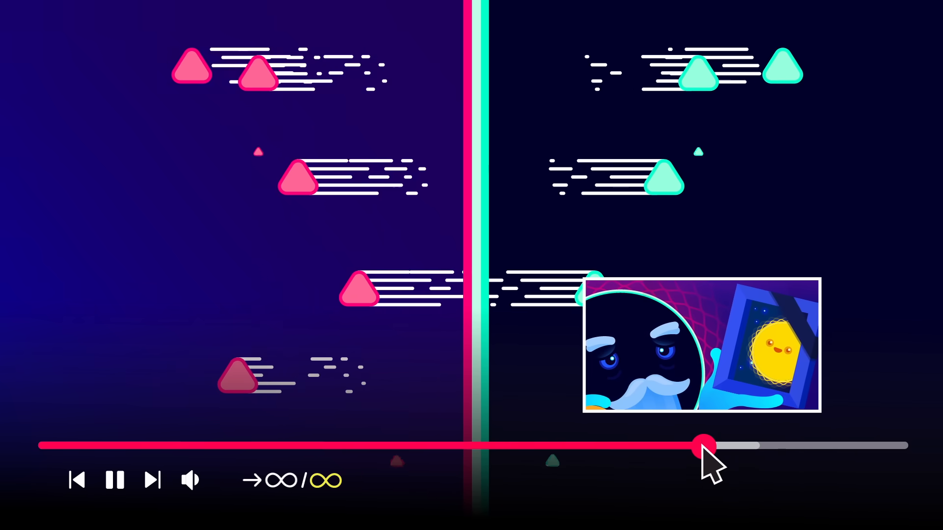
{"action": "left_click_drag", "start_coordinate": [703, 445], "coordinate": [793, 446]}
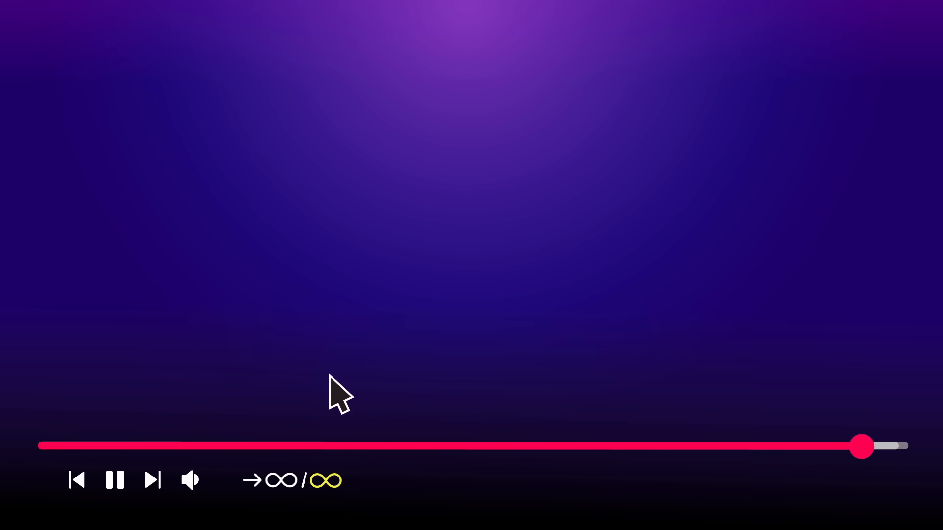
{"action": "left_click_drag", "start_coordinate": [861, 446], "coordinate": [545, 445]}
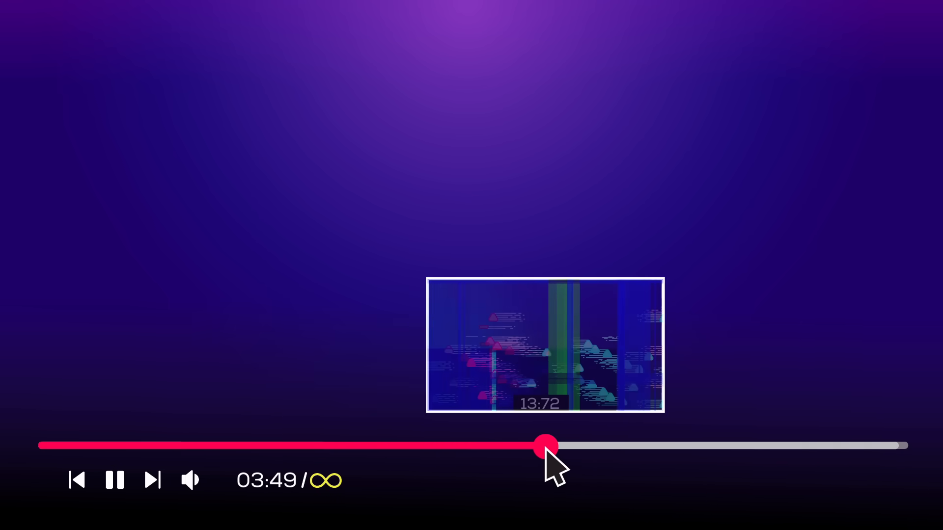